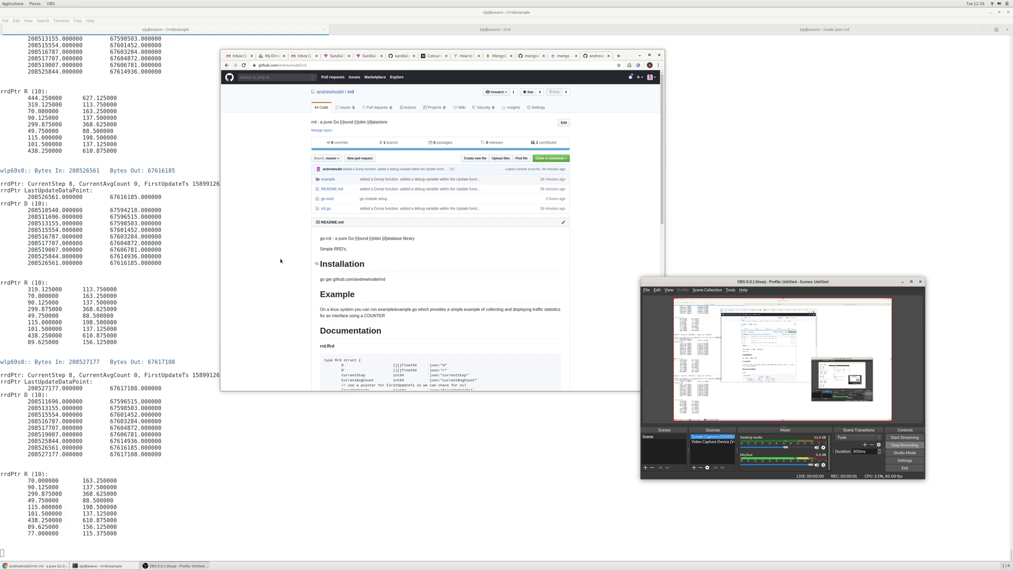
mouse_move(291, 317)
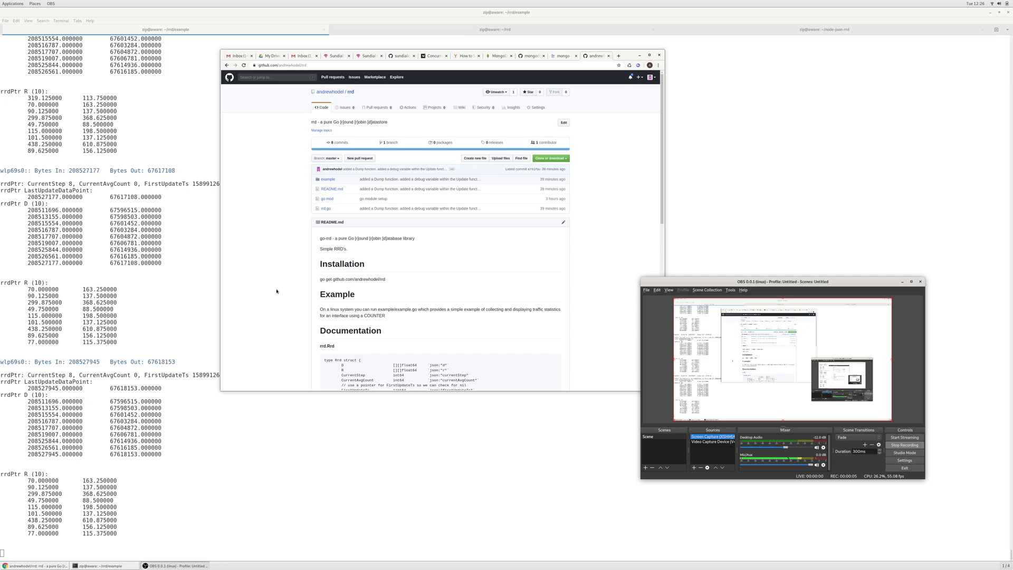
From the rrd repository page, go to YouTube and choose the MIT F-22 Flight Controls lecture.
scroll(down, 3)
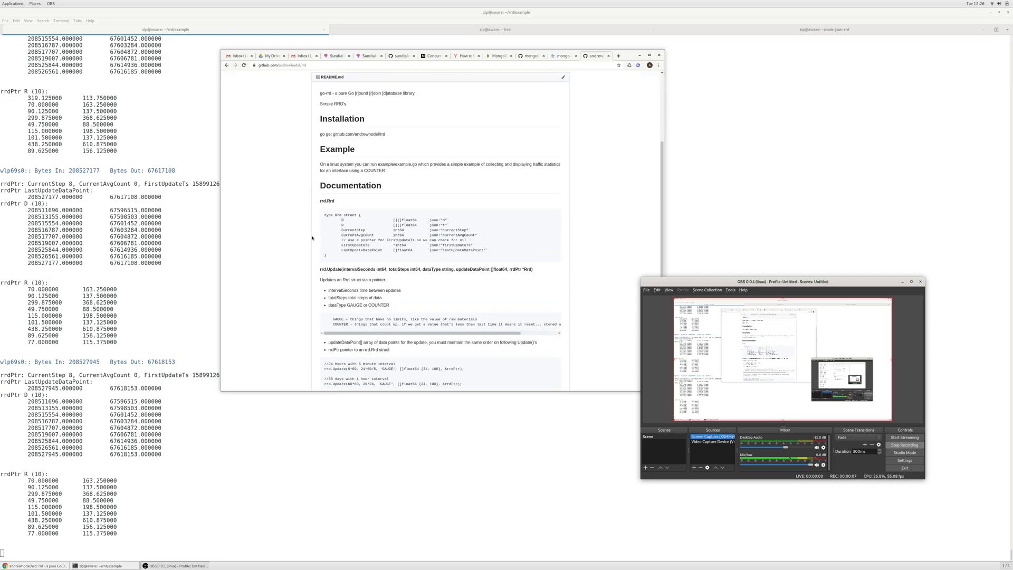
scroll(up, 3)
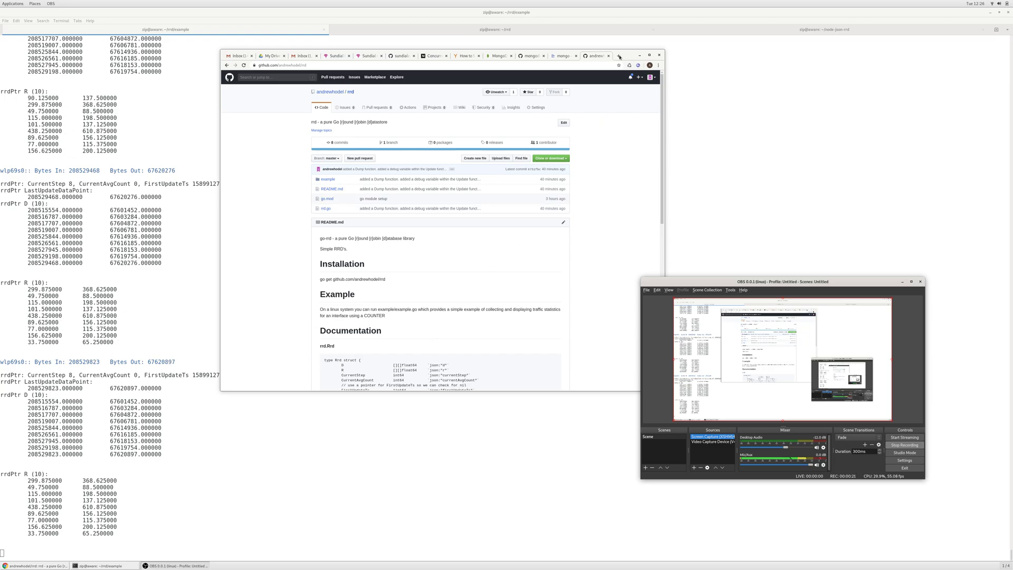
click(597, 56)
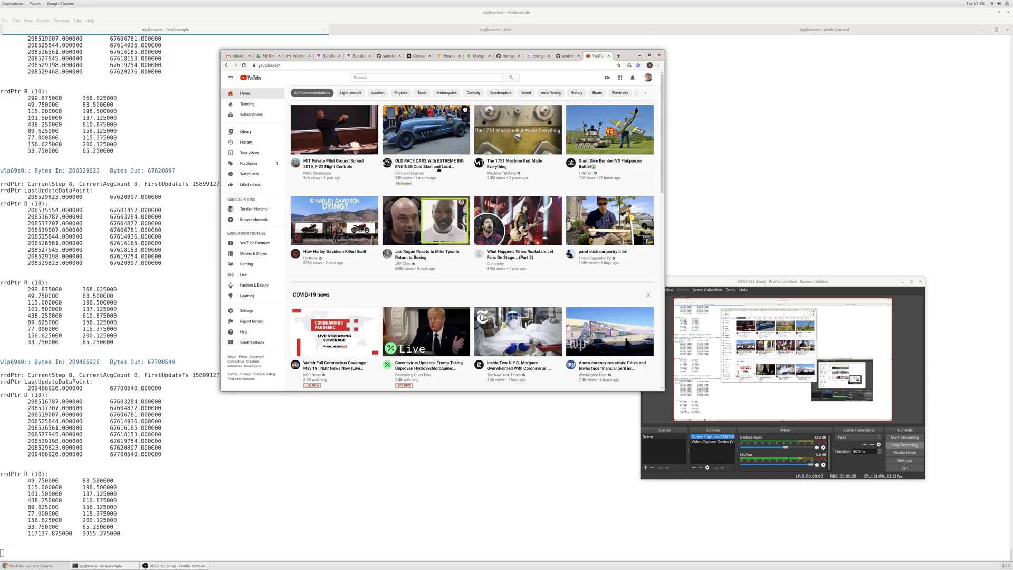
click(425, 220)
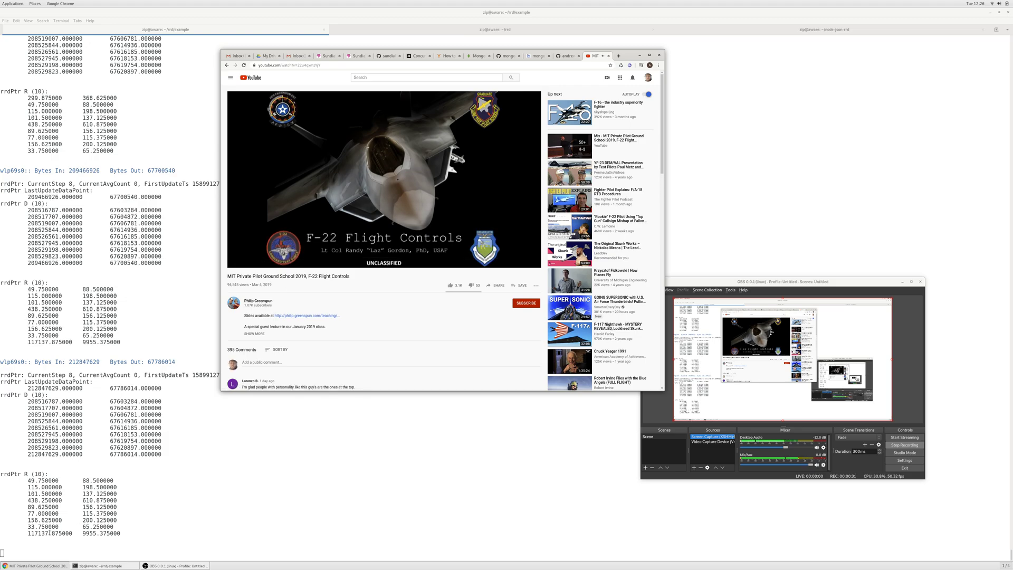
mouse_move(261, 347)
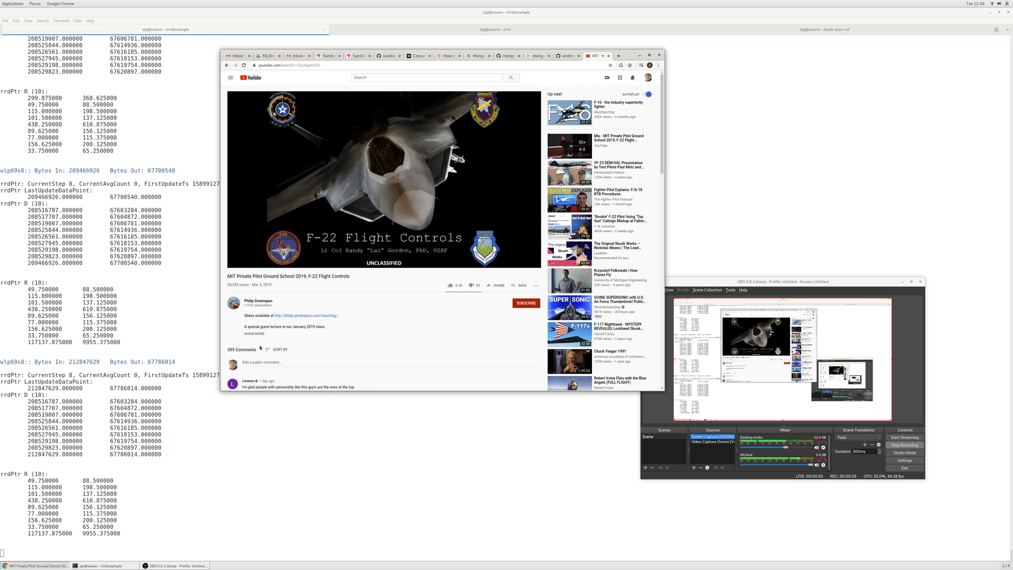
Play the lecture, seek ahead on the timeline, and close the video tab when done.
click(381, 181)
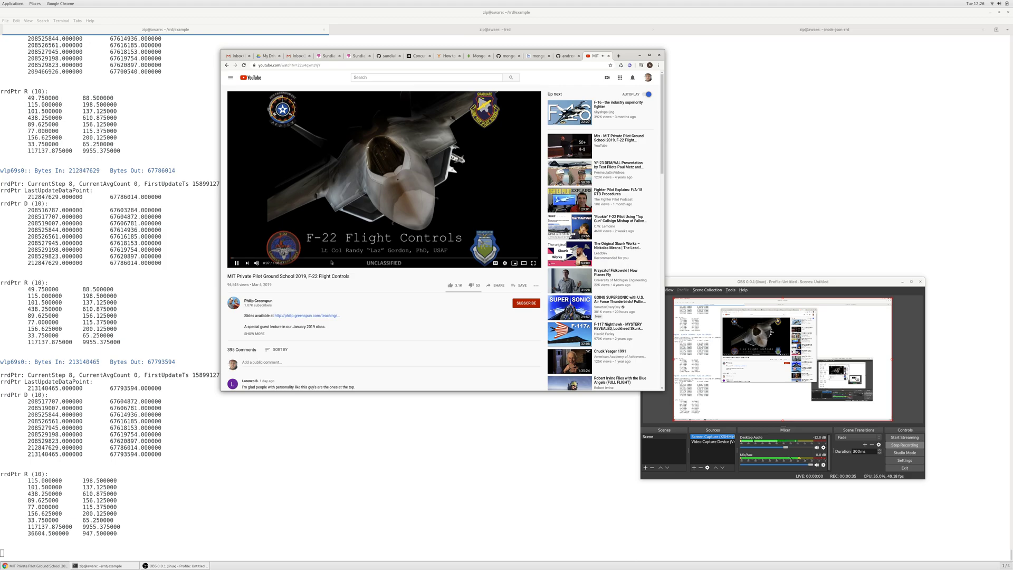
mouse_move(255, 263)
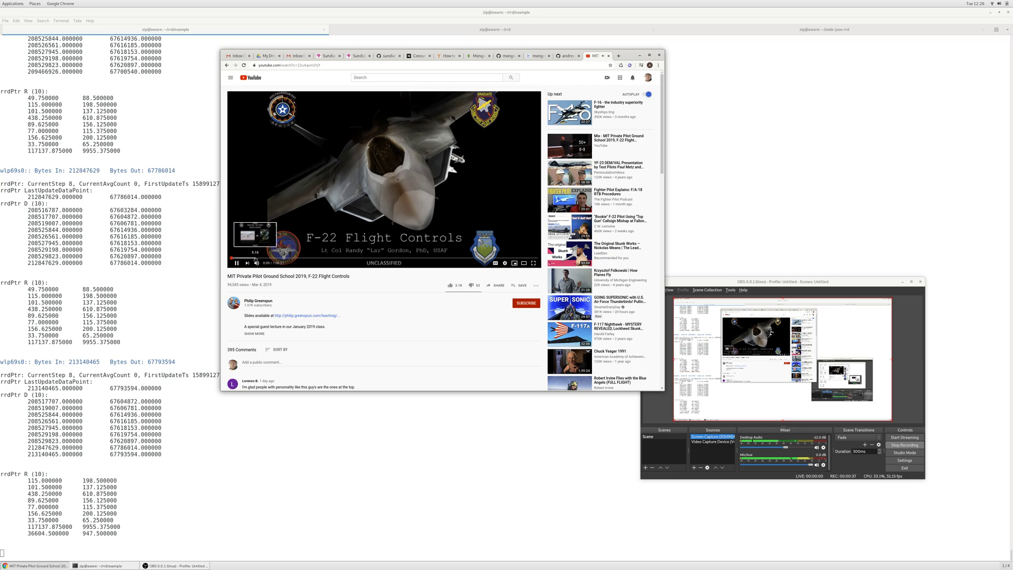
mouse_move(407, 352)
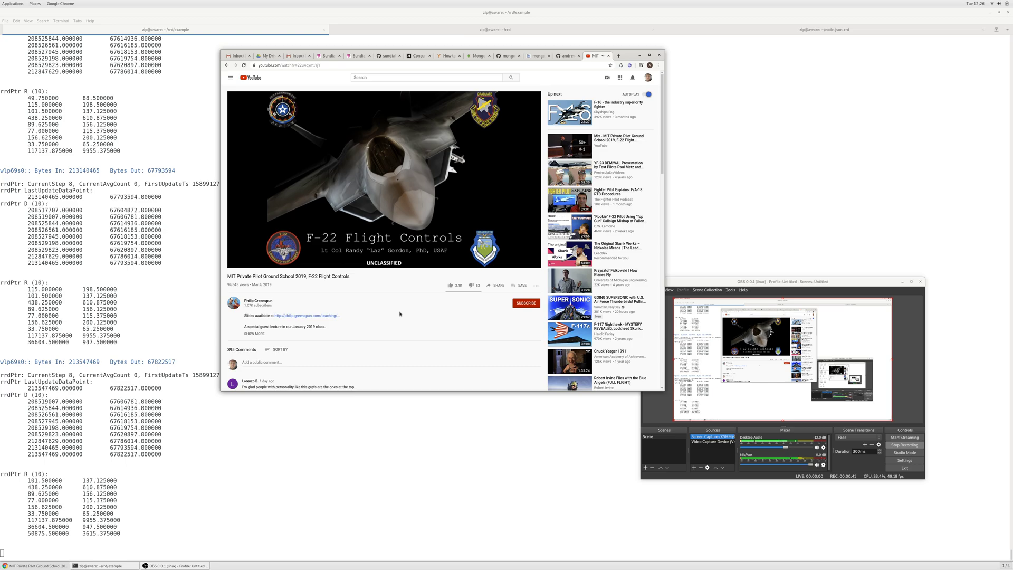
click(383, 181)
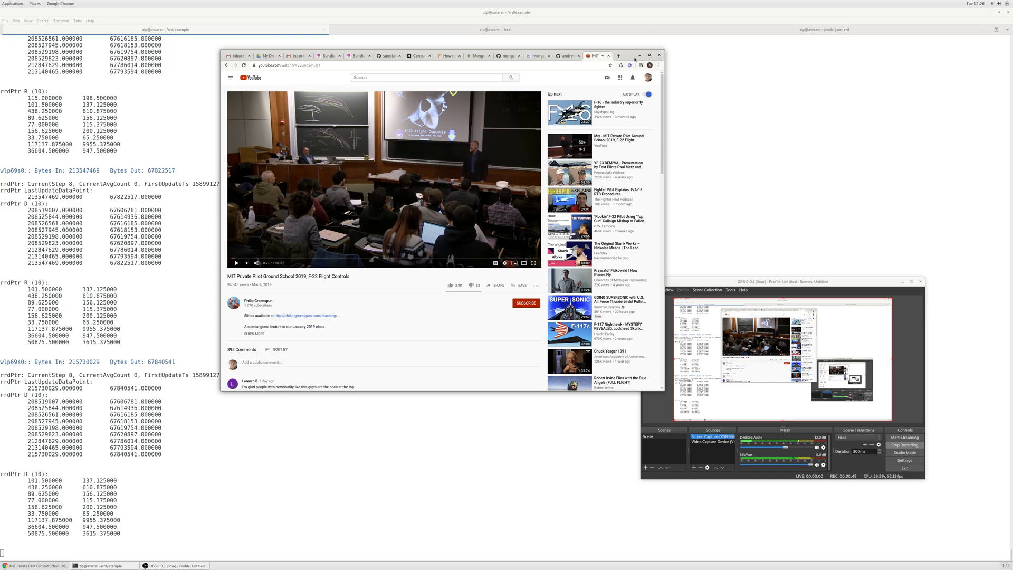
click(593, 56)
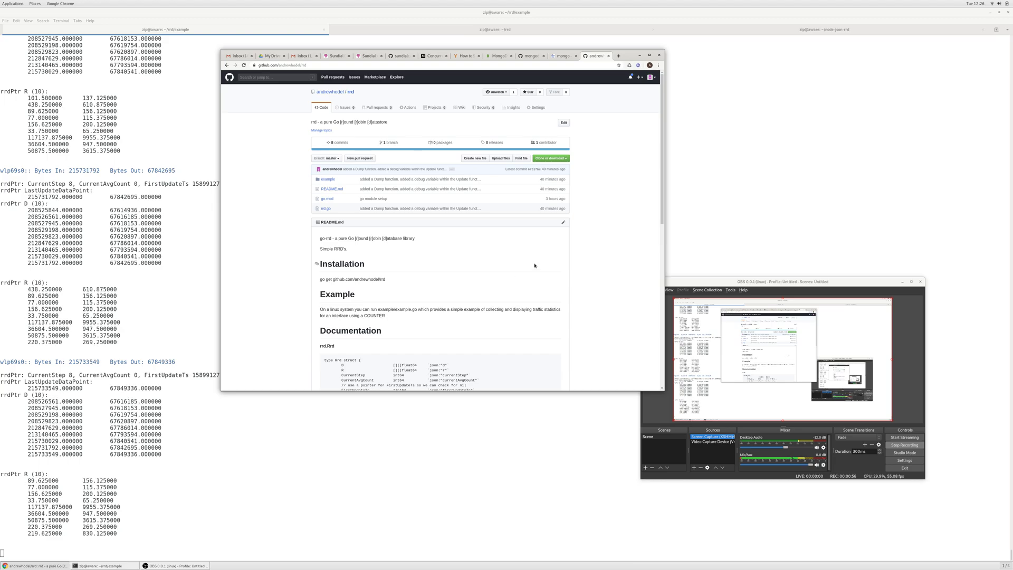
mouse_move(444, 276)
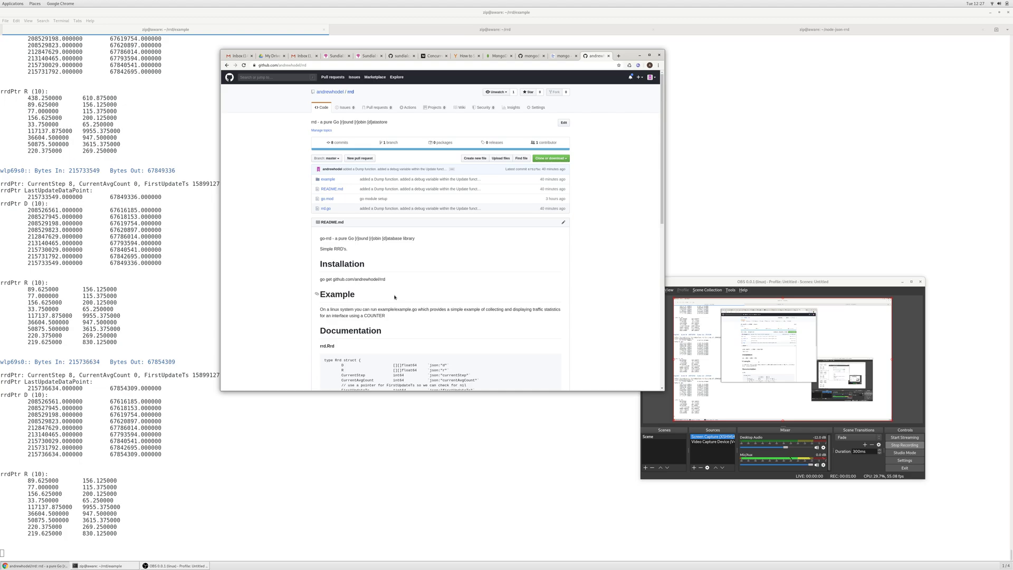
mouse_move(315, 347)
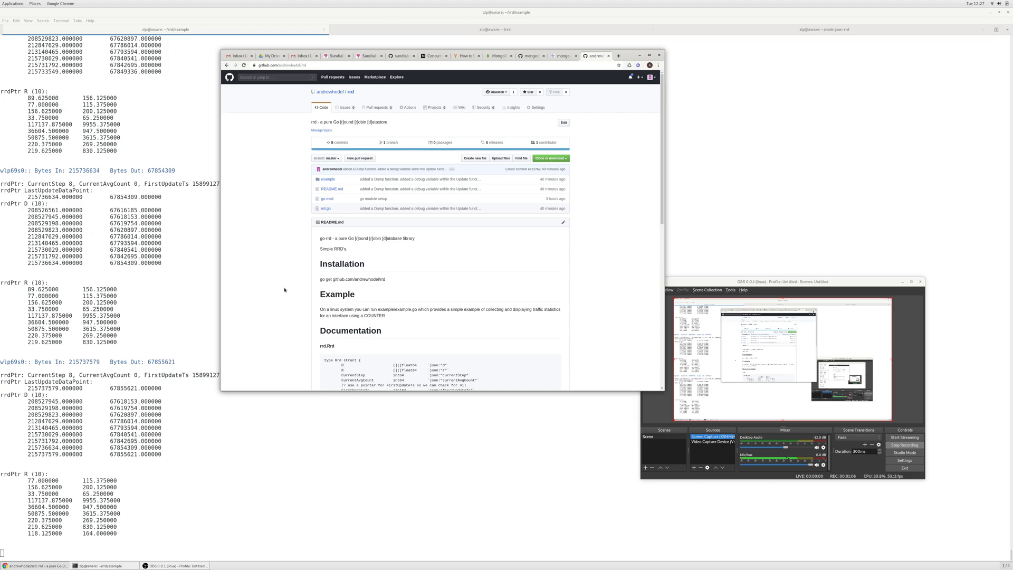
mouse_move(651, 355)
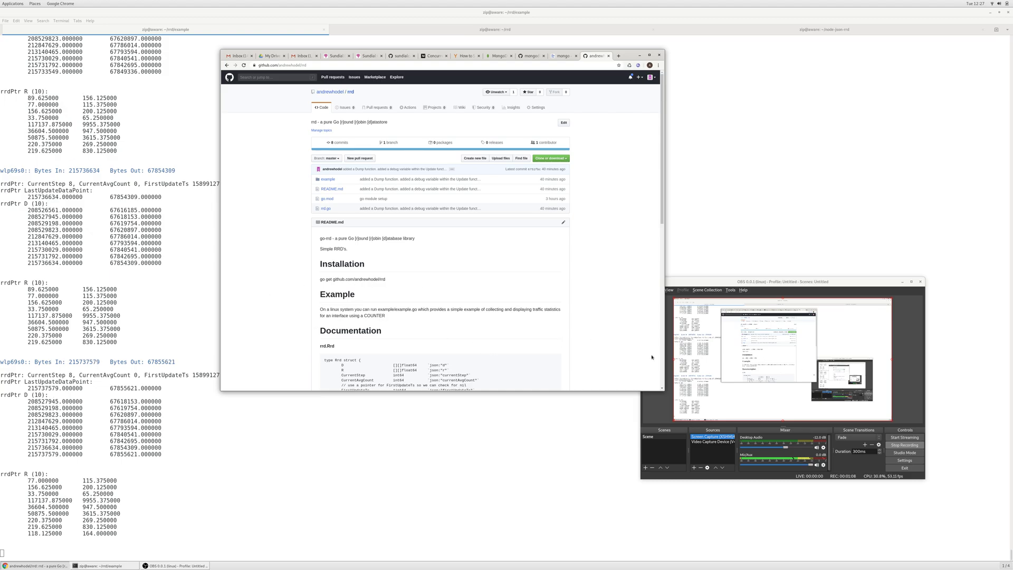
Bring the OBS Studio recording window into focus over Chrome.
click(782, 280)
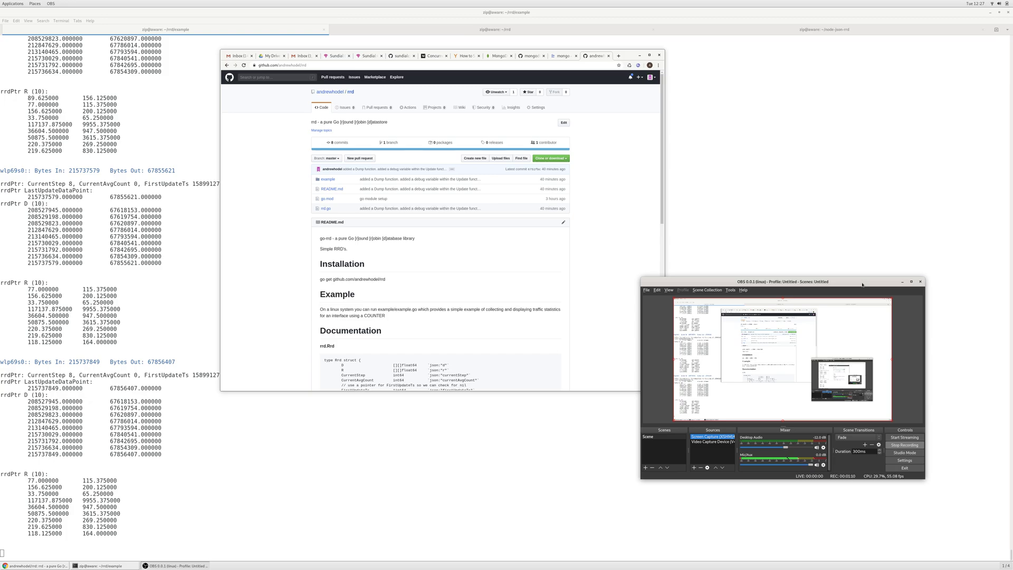